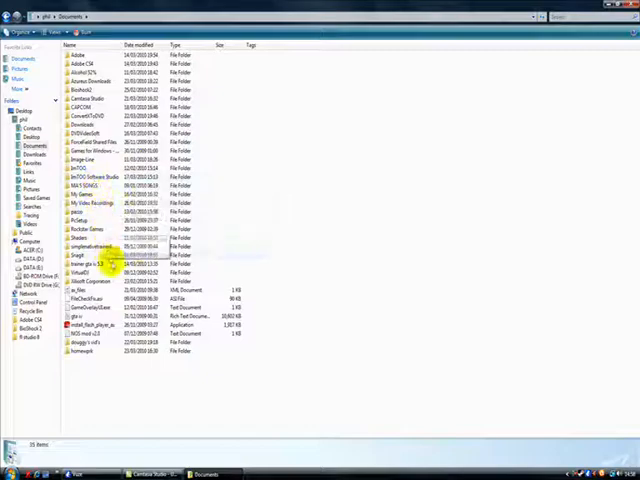
# Launch Internet Explorer from the Start menu to load the Google homepage
pyautogui.click(12, 470)
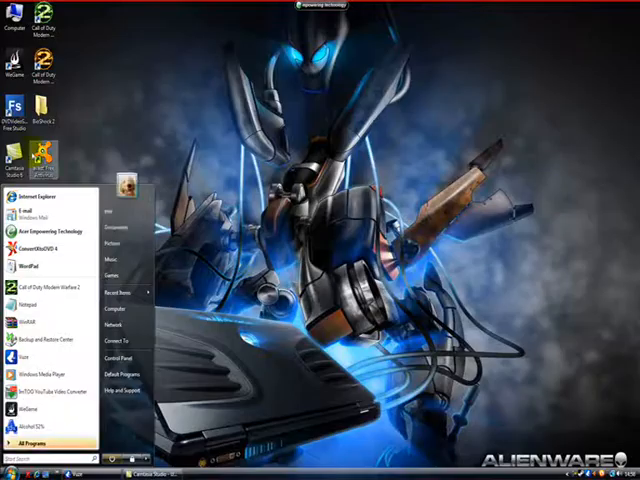
pyautogui.click(32, 202)
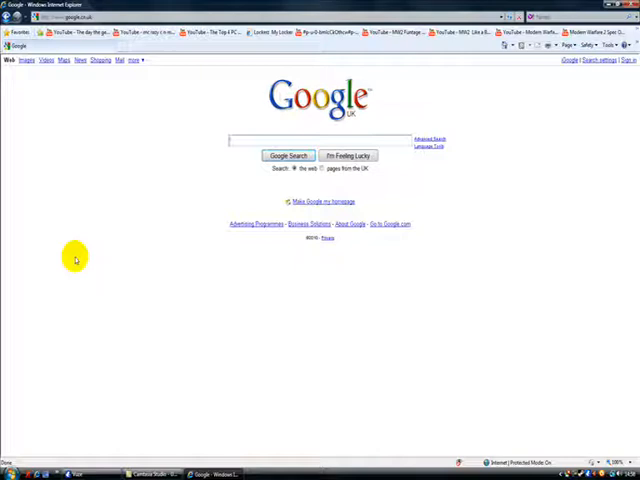
# Search Google for 'sparkiv' and open the GTAGaming SparkIV result
pyautogui.write('spark')
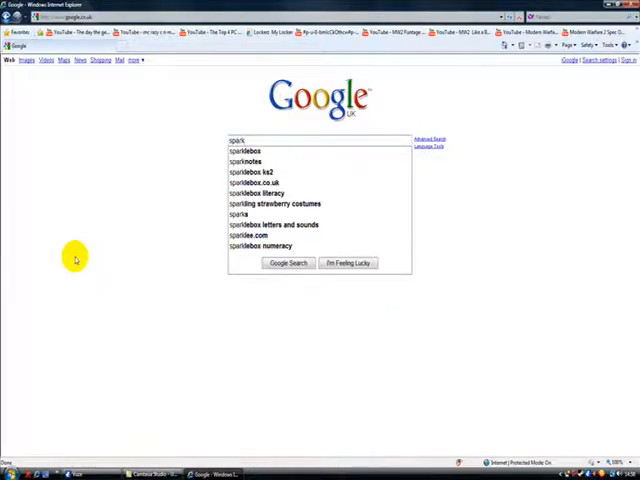
pyautogui.write('jv')
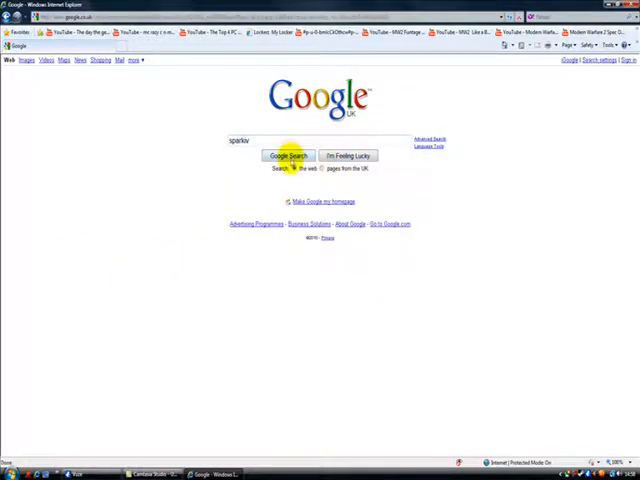
pyautogui.click(288, 156)
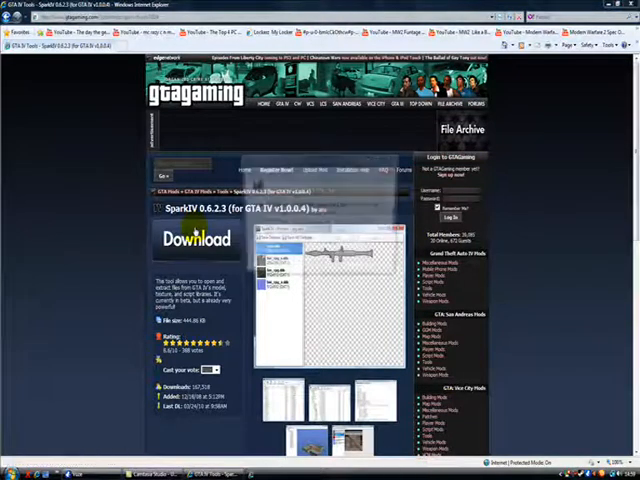
# Save the SparkIV 0.6.2.3 archive into pazzo and allow it past the security prompt
pyautogui.click(196, 238)
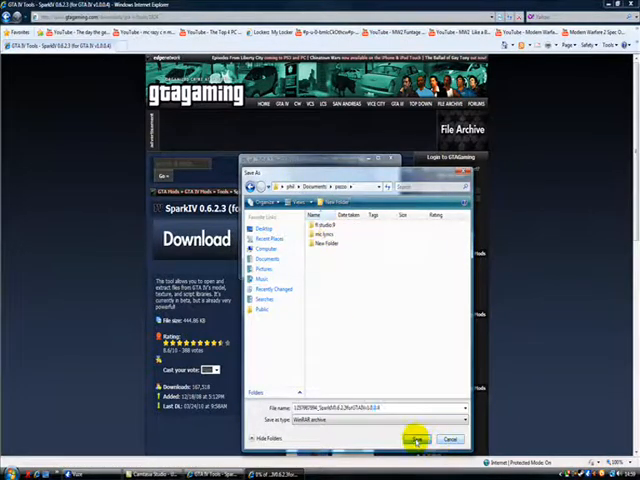
pyautogui.click(414, 439)
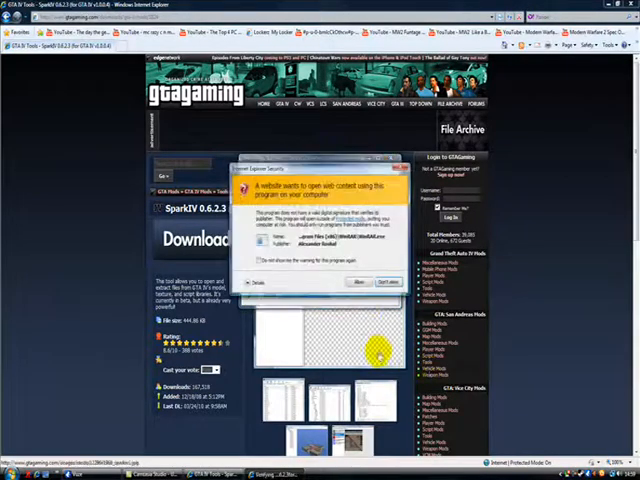
pyautogui.click(358, 282)
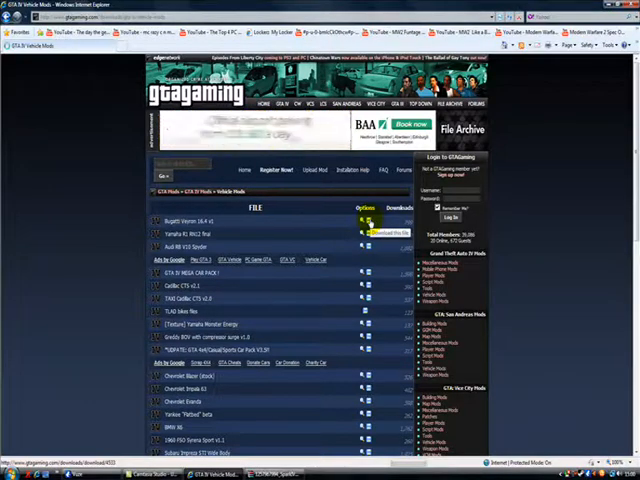
# Download the Audi R8 V10 Spyder mod and open the downloaded file
pyautogui.click(370, 232)
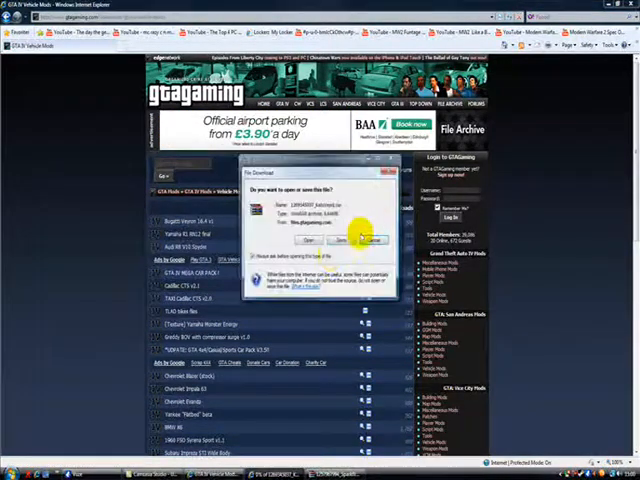
pyautogui.click(369, 240)
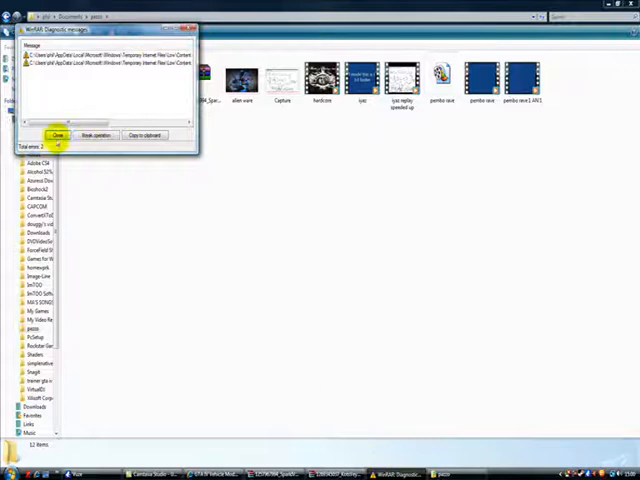
# Close WinRAR's diagnostic messages and open the R8V10Spyder .rar archive
pyautogui.click(57, 135)
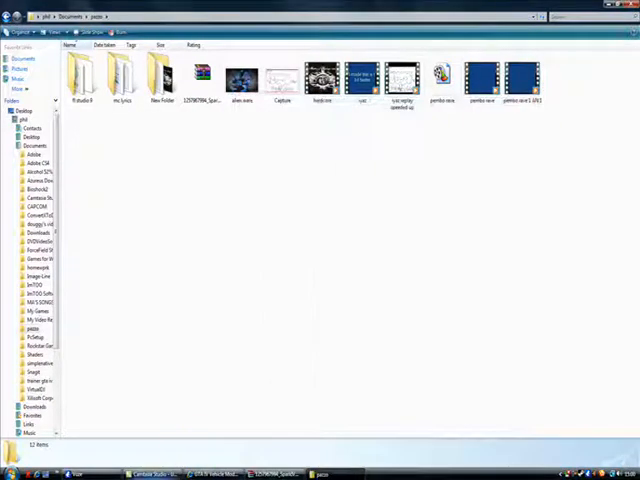
pyautogui.click(230, 474)
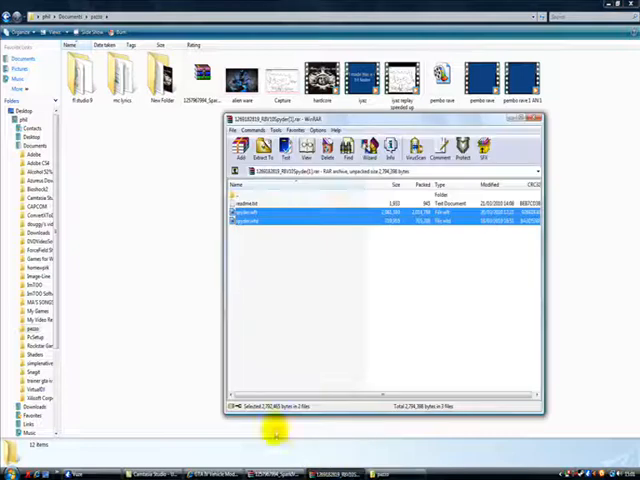
# Extract the selected car mod files, then run SparkIV.exe from its archive
pyautogui.click(263, 148)
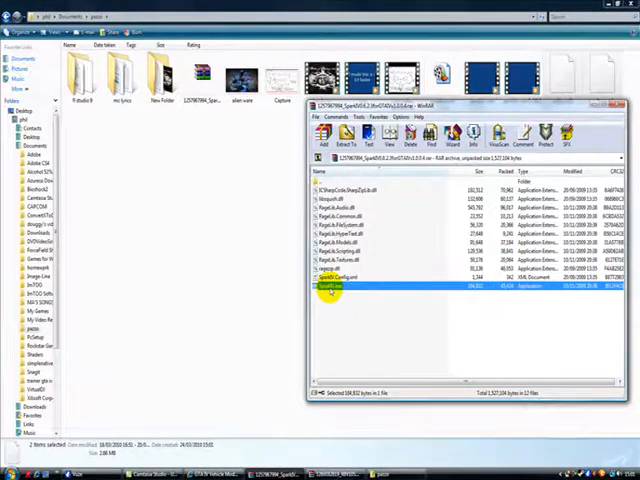
pyautogui.doubleClick(333, 287)
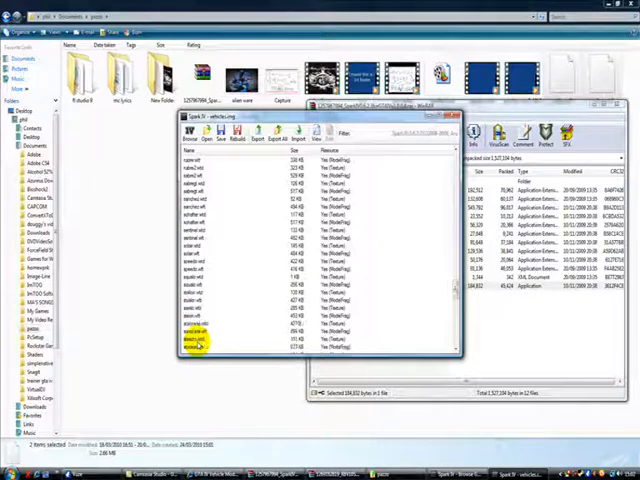
# Scroll the vehicles.img list and pick the car mod files from pazzo to import
pyautogui.scroll(-3)
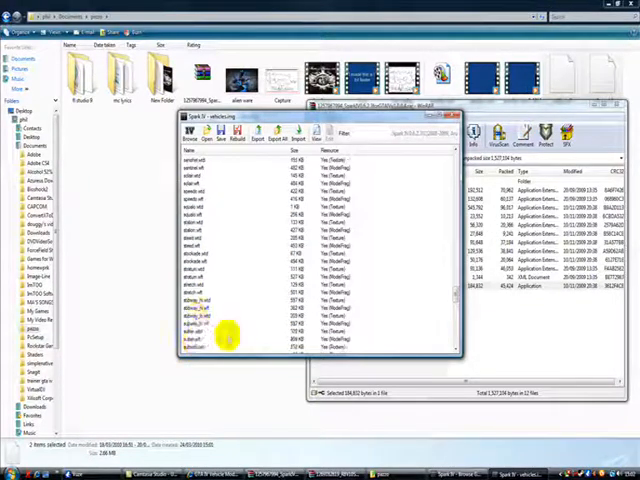
pyautogui.scroll(-3)
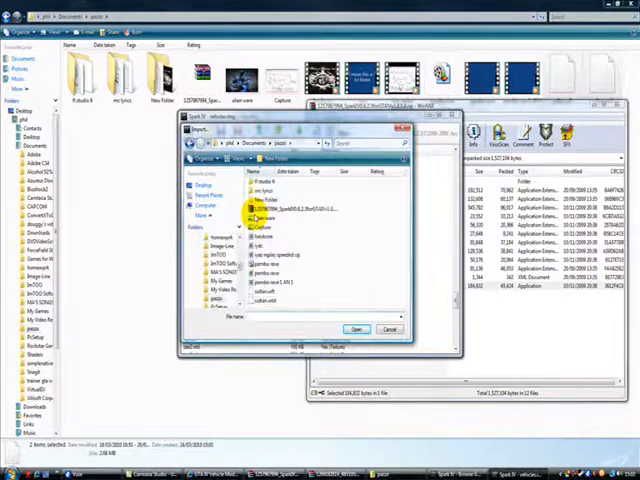
pyautogui.click(270, 290)
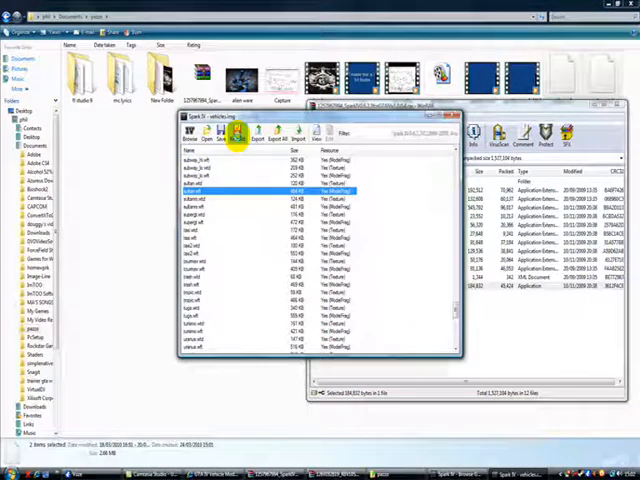
# Save vehicles.img in SparkIV and confirm 'The archive has been saved'
pyautogui.click(236, 135)
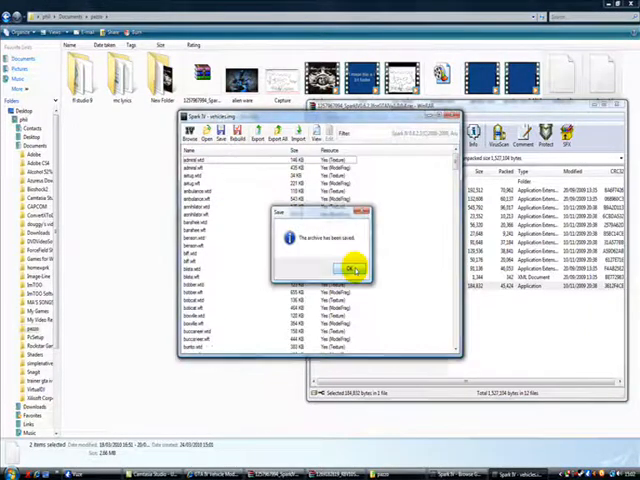
pyautogui.click(349, 269)
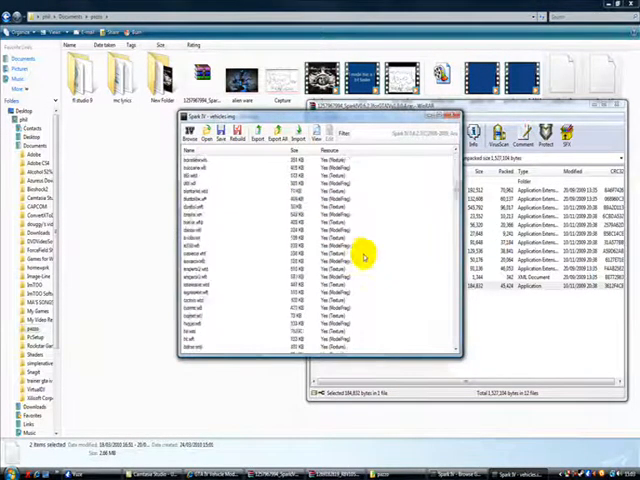
pyautogui.scroll(-3)
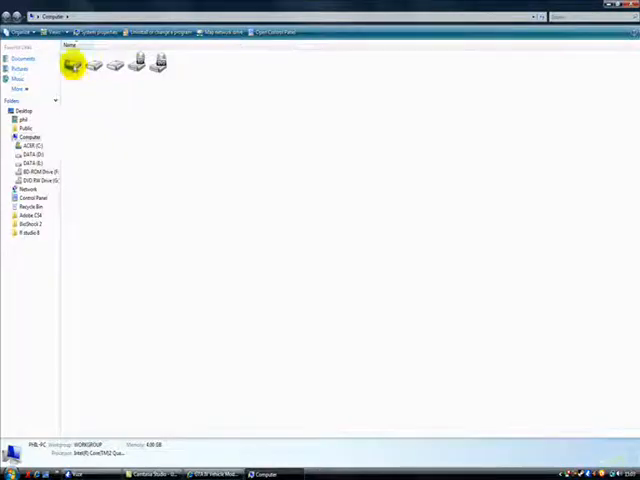
# Browse from the C drive to the Grand Theft Auto IV folder and select LaunchGTAIV
pyautogui.doubleClick(75, 64)
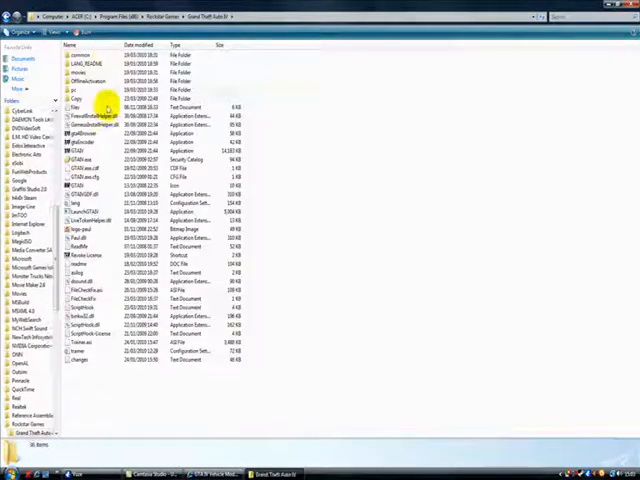
pyautogui.click(90, 220)
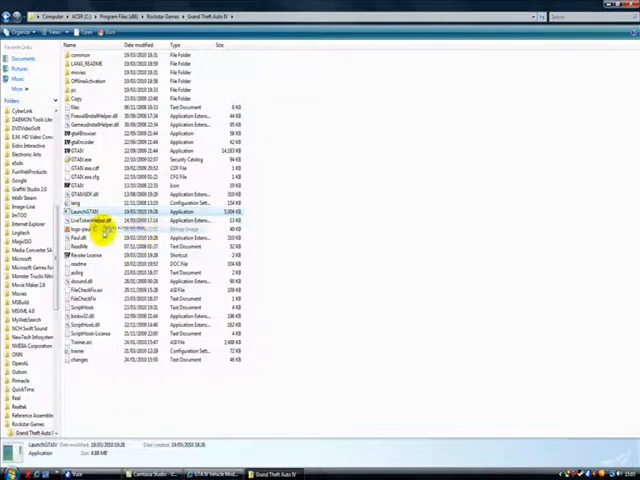